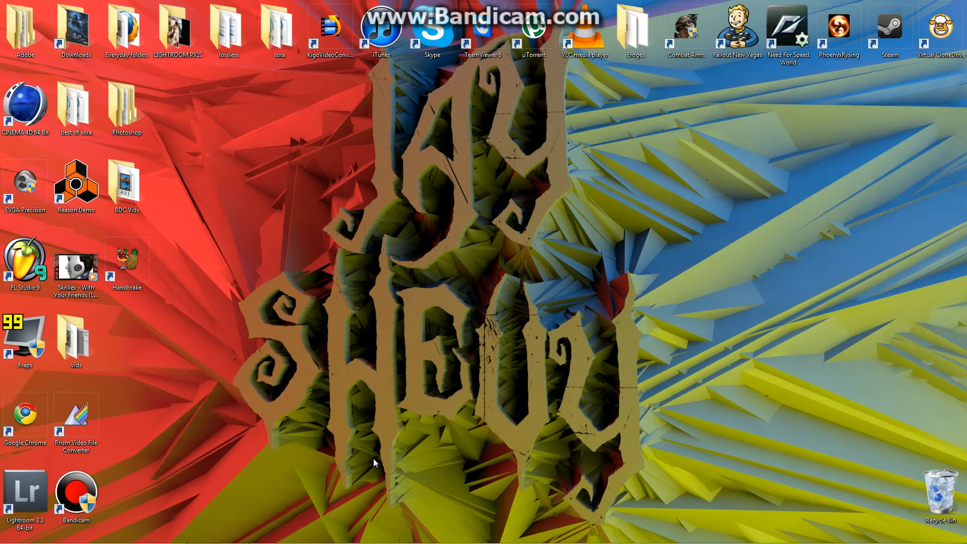
{"action": "mouse_move", "coordinate": [389, 233]}
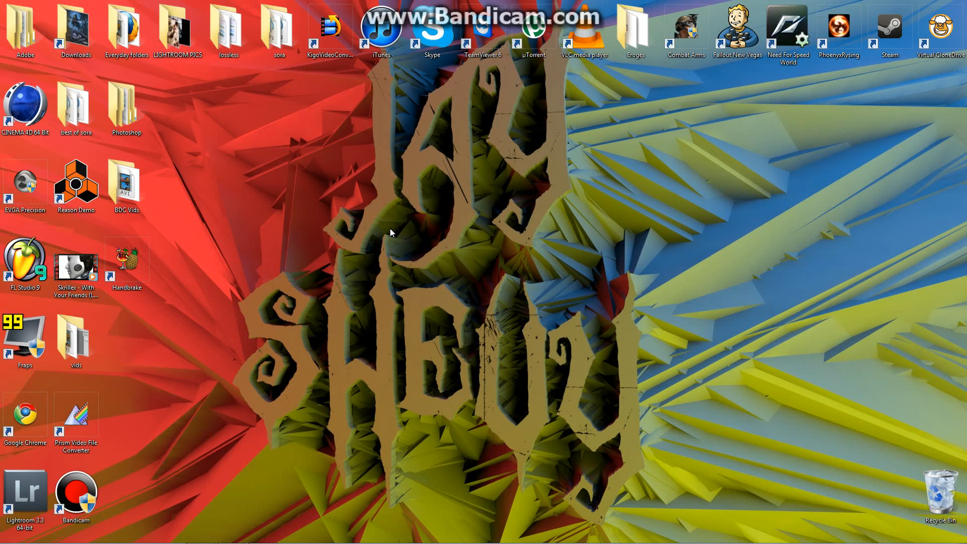
{"action": "mouse_move", "coordinate": [456, 179]}
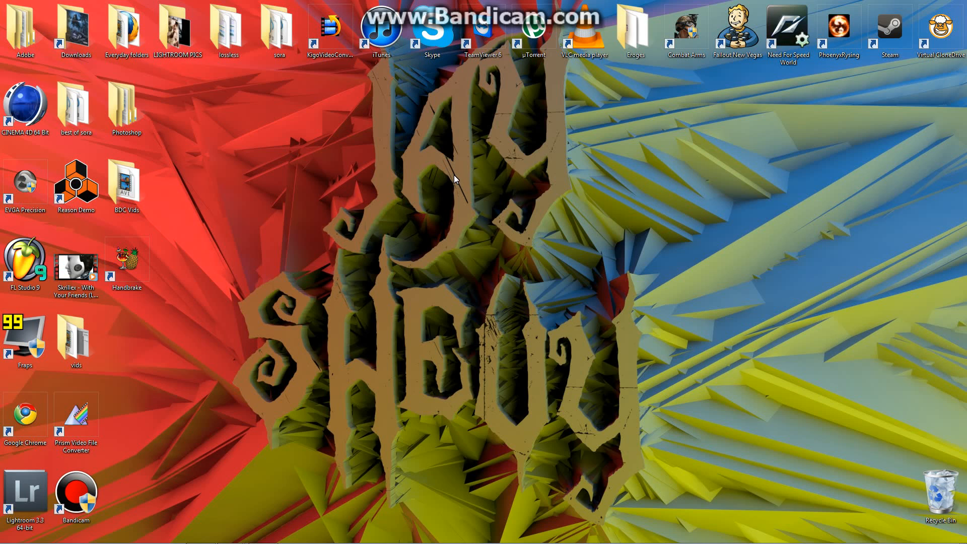
{"action": "mouse_move", "coordinate": [192, 155]}
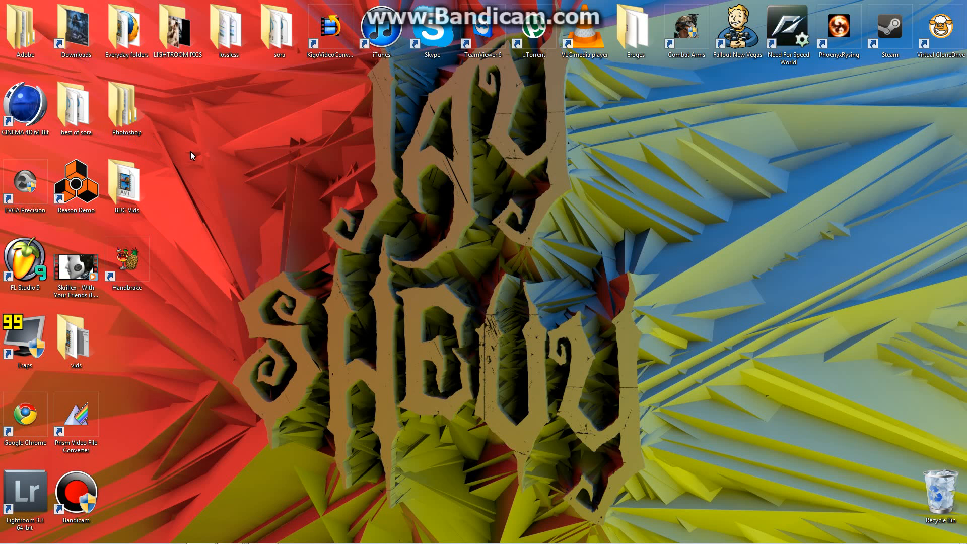
- Browse into the desktop Photoshop folder's PHOTOSHOP BRUSHES subfolder listing the 29 .abr files
{"action": "double_click", "coordinate": [126, 106]}
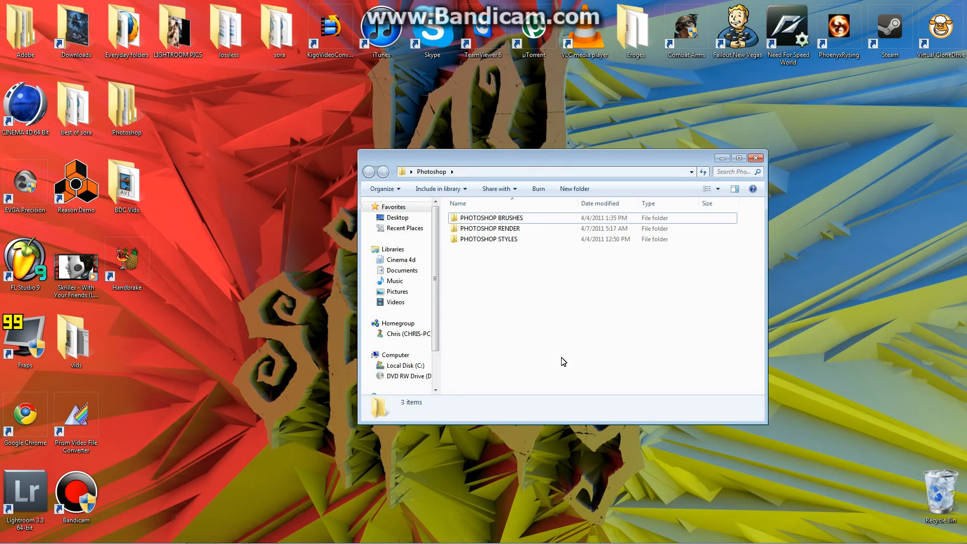
{"action": "left_click", "coordinate": [125, 108]}
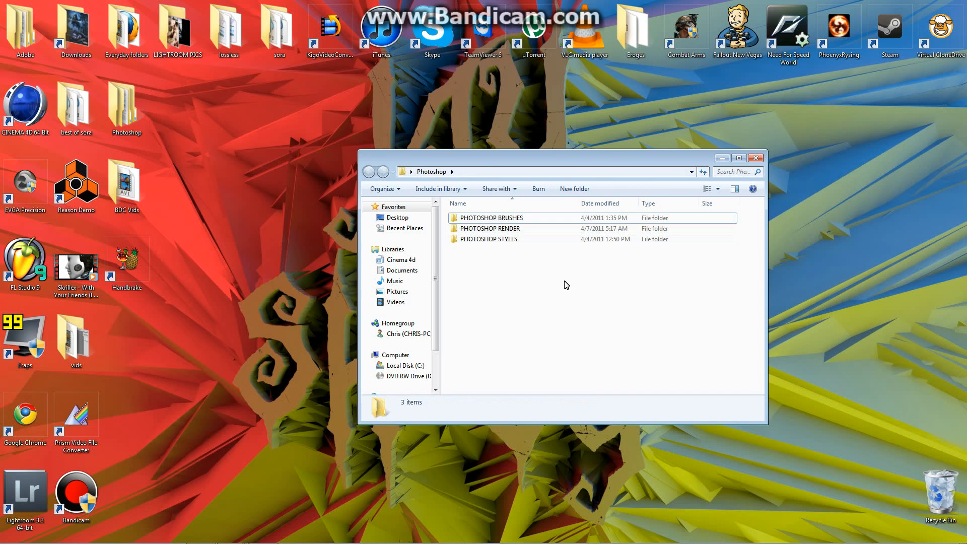
{"action": "left_click", "coordinate": [490, 228]}
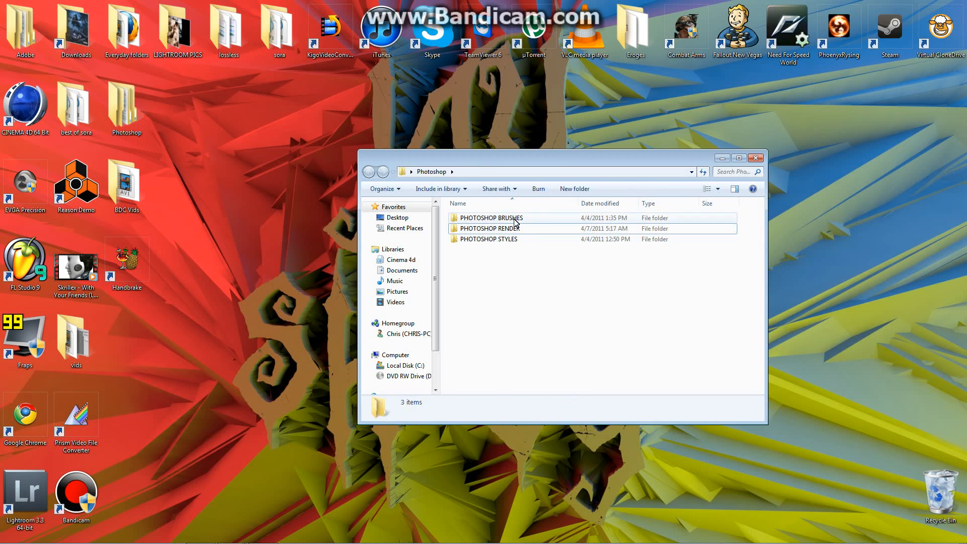
{"action": "double_click", "coordinate": [490, 217]}
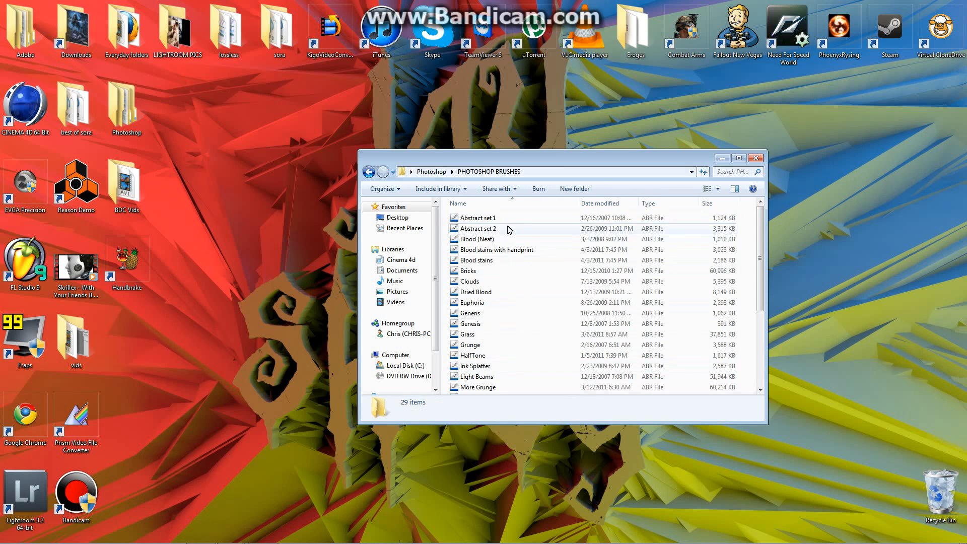
{"action": "scroll", "scroll_direction": "down", "scroll_amount": 3}
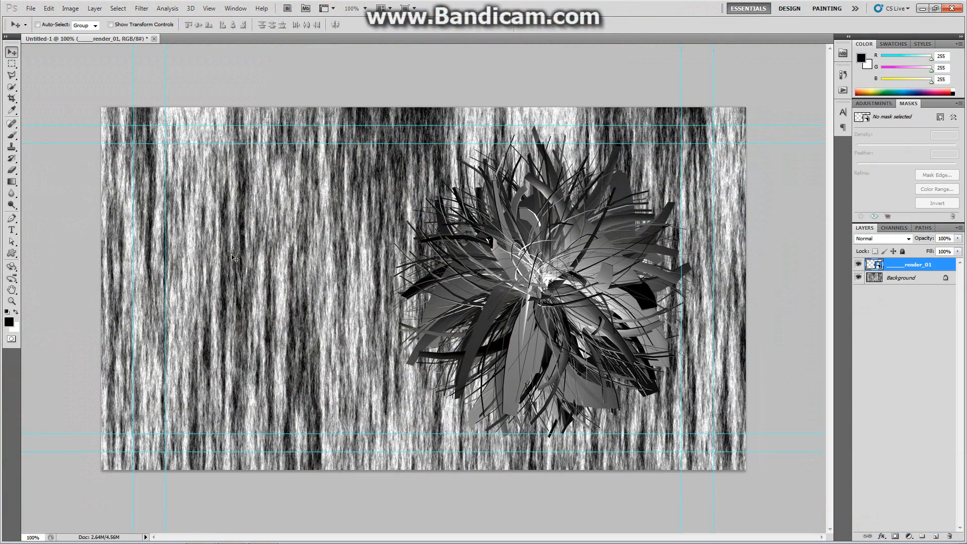
- Close Untitled-1 discarding changes and bring up Edit > Preset Manager on the brush presets
{"action": "left_click", "coordinate": [154, 38]}
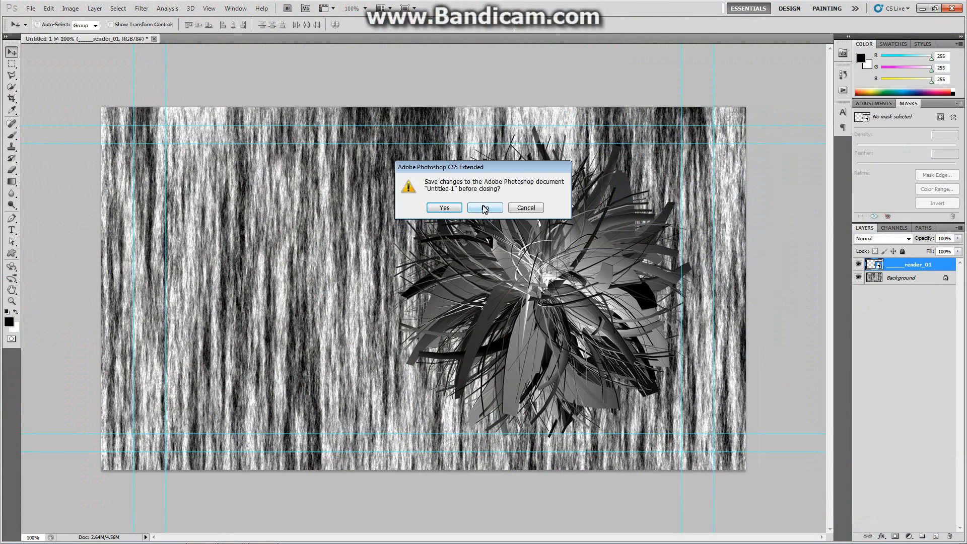
{"action": "left_click", "coordinate": [484, 207]}
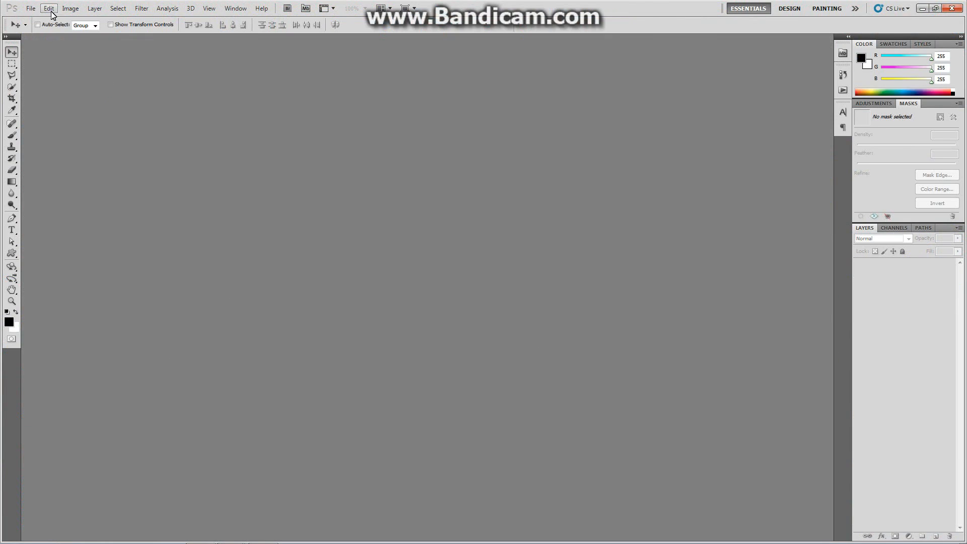
{"action": "left_click", "coordinate": [48, 8]}
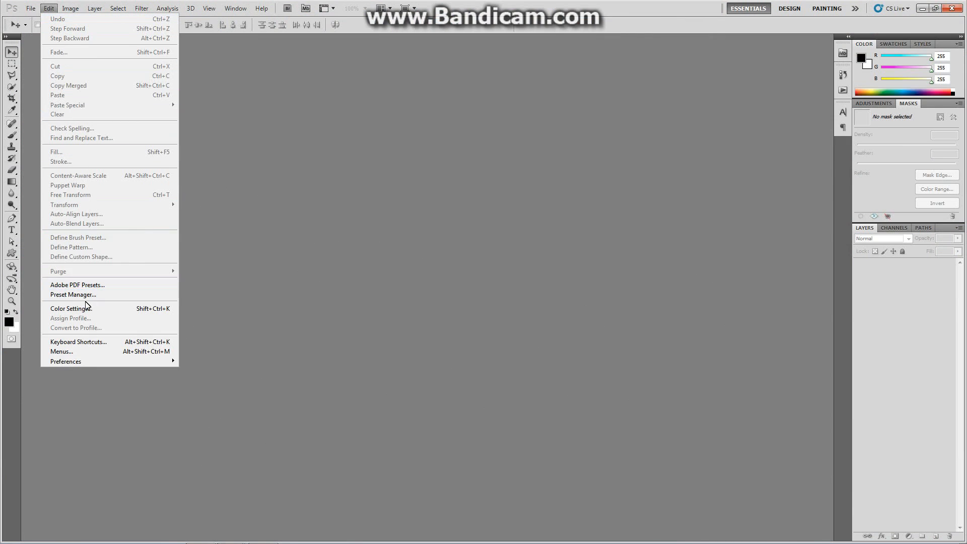
{"action": "left_click", "coordinate": [73, 295]}
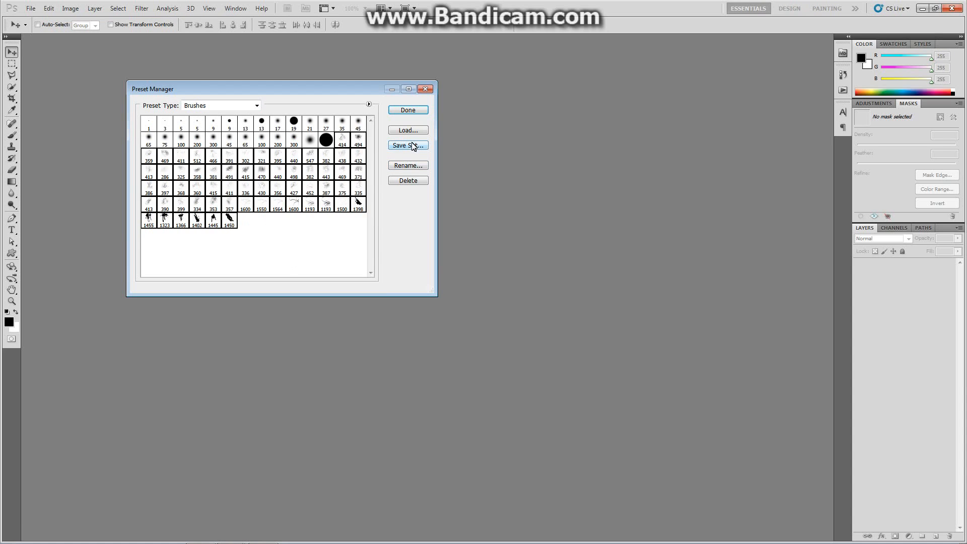
- Load trash Akumic.abr from the PHOTOSHOP BRUSHES folder into the brush presets
{"action": "left_click", "coordinate": [407, 130]}
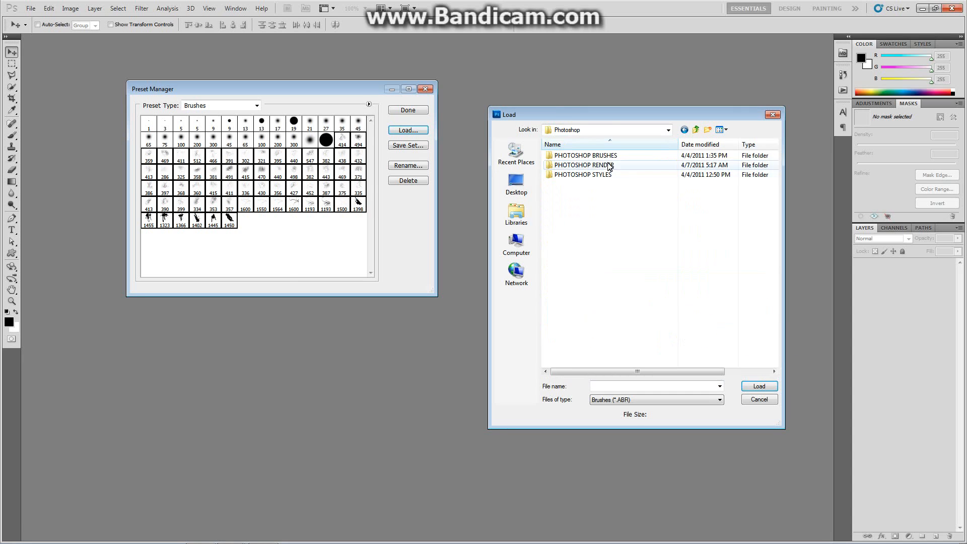
{"action": "double_click", "coordinate": [584, 155]}
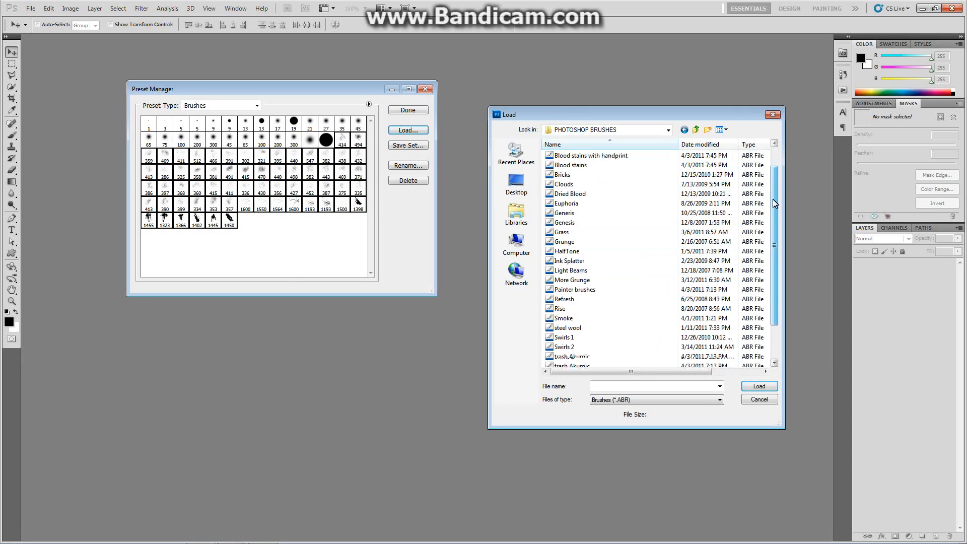
{"action": "scroll", "scroll_direction": "down", "scroll_amount": 3}
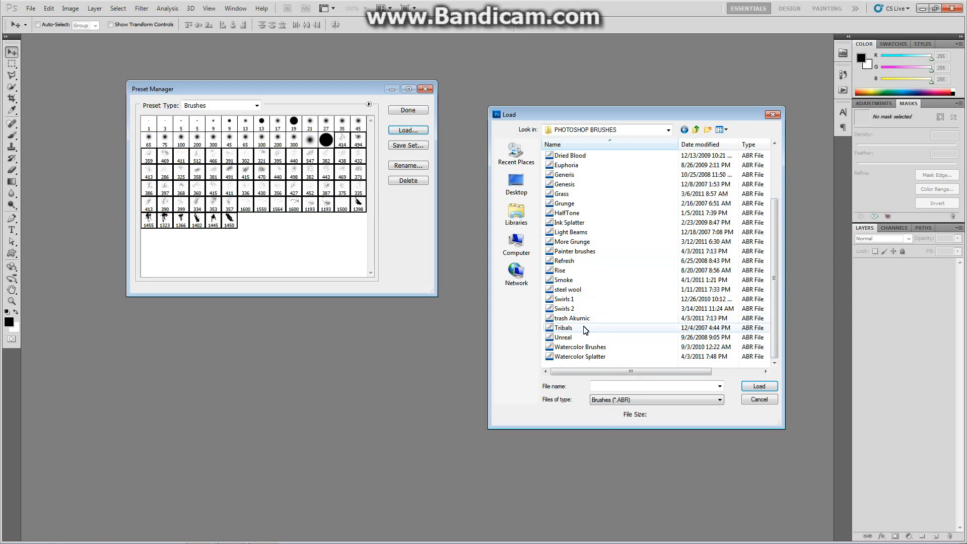
{"action": "left_click", "coordinate": [571, 318]}
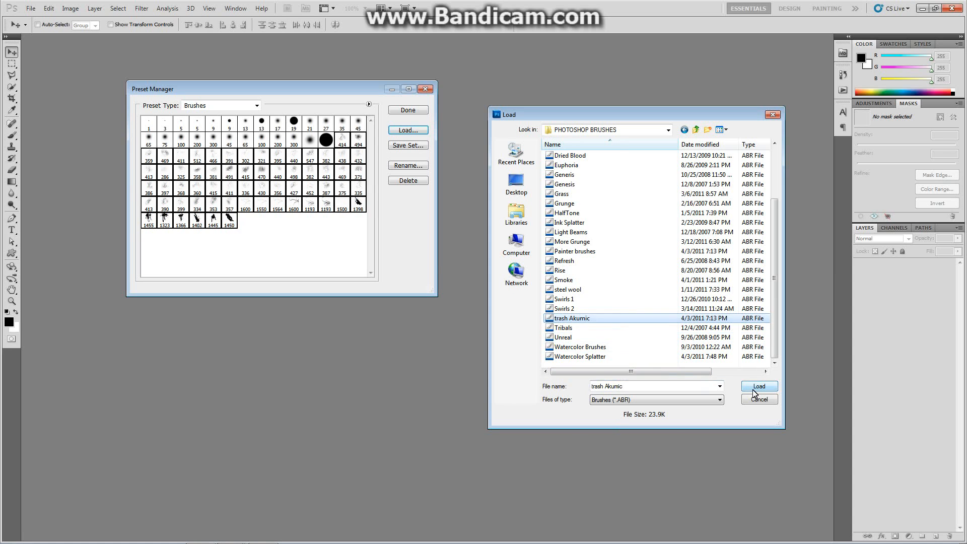
{"action": "left_click", "coordinate": [759, 386]}
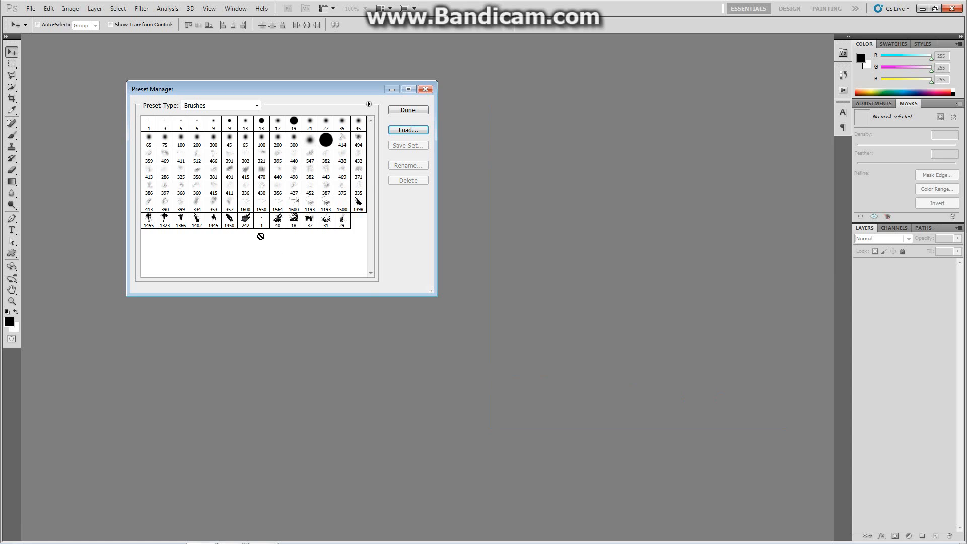
{"action": "left_click", "coordinate": [245, 220]}
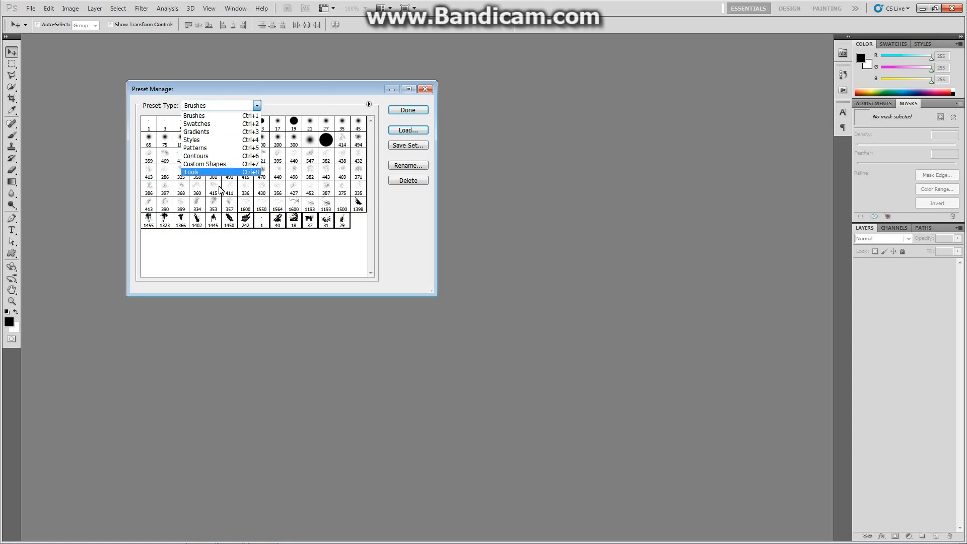
- Load caramel_style from Desktop > Photoshop > PHOTOSHOP STYLES into the Styles presets
{"action": "left_click", "coordinate": [192, 139]}
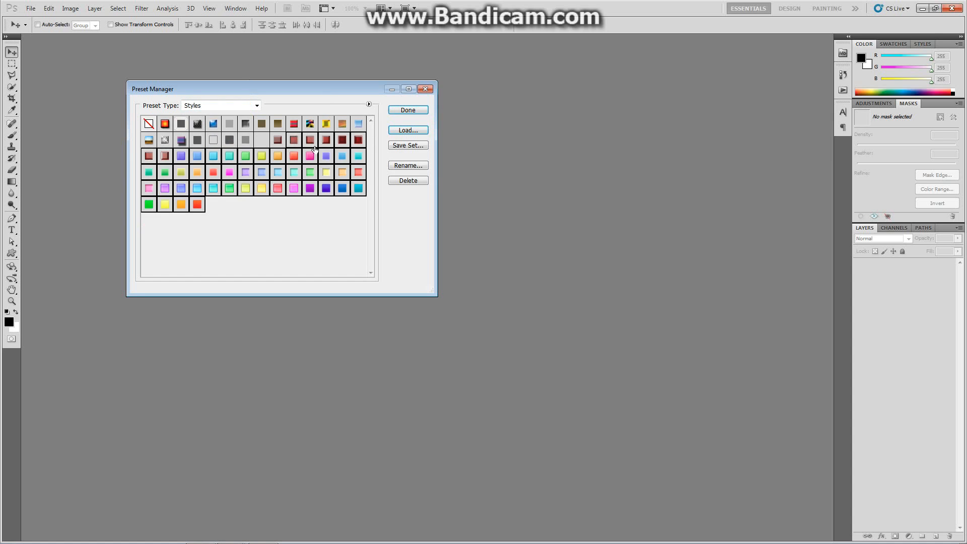
{"action": "left_click", "coordinate": [407, 130]}
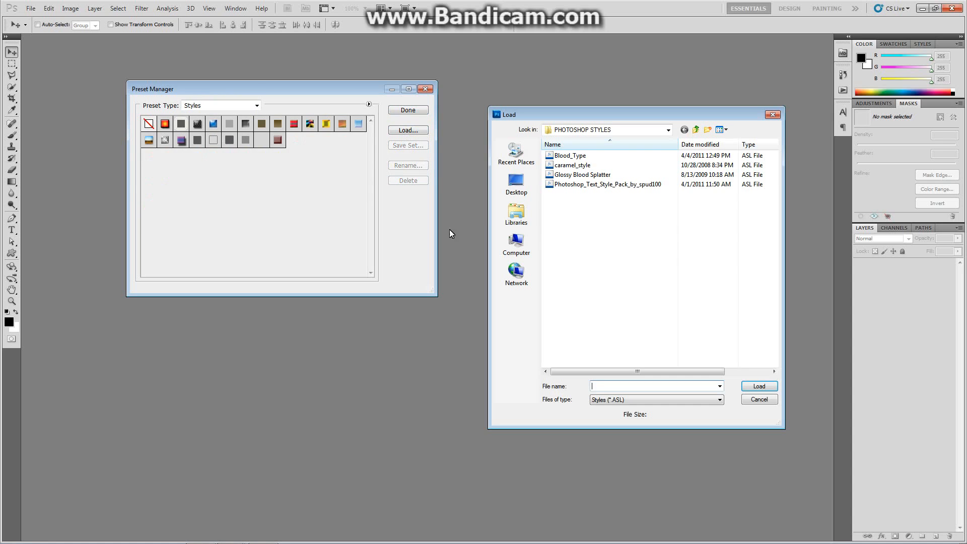
{"action": "left_click", "coordinate": [668, 130]}
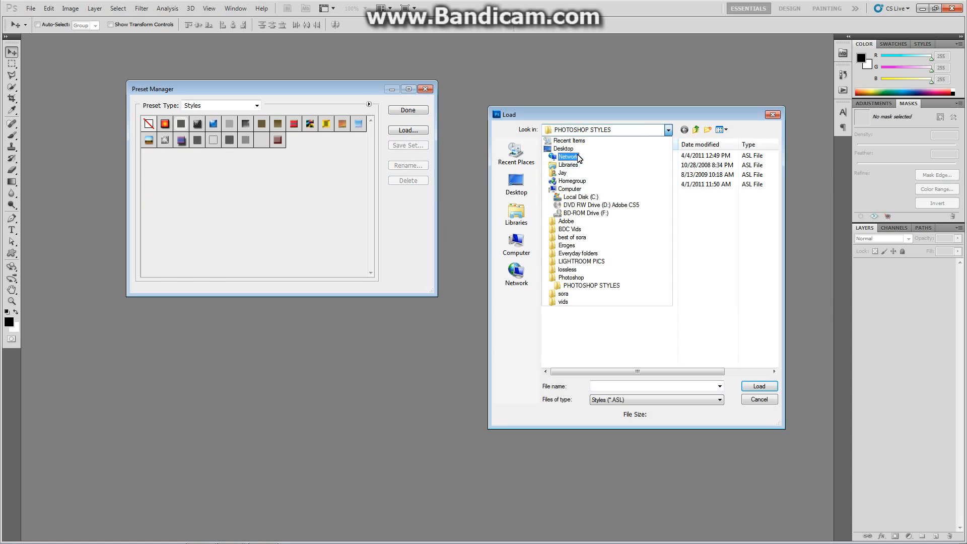
{"action": "left_click", "coordinate": [515, 184]}
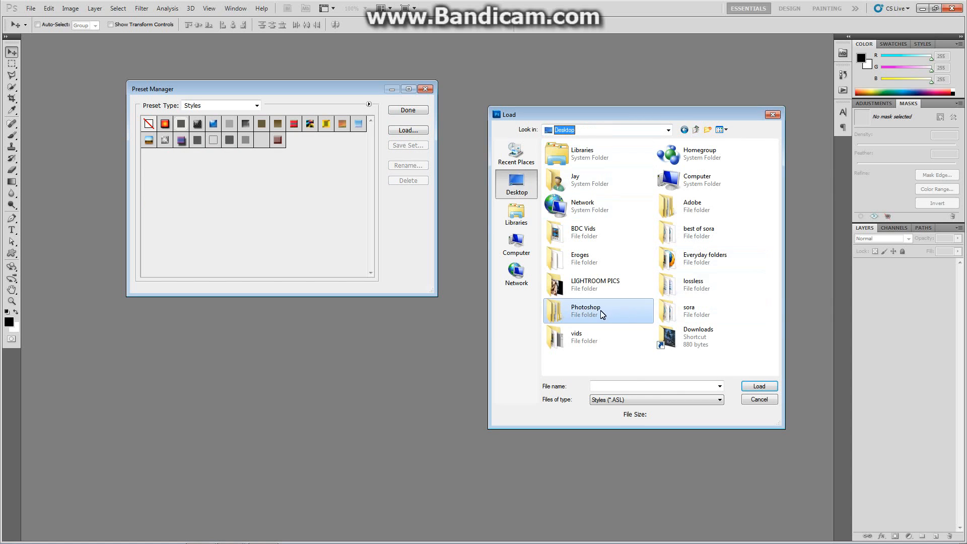
{"action": "double_click", "coordinate": [584, 310]}
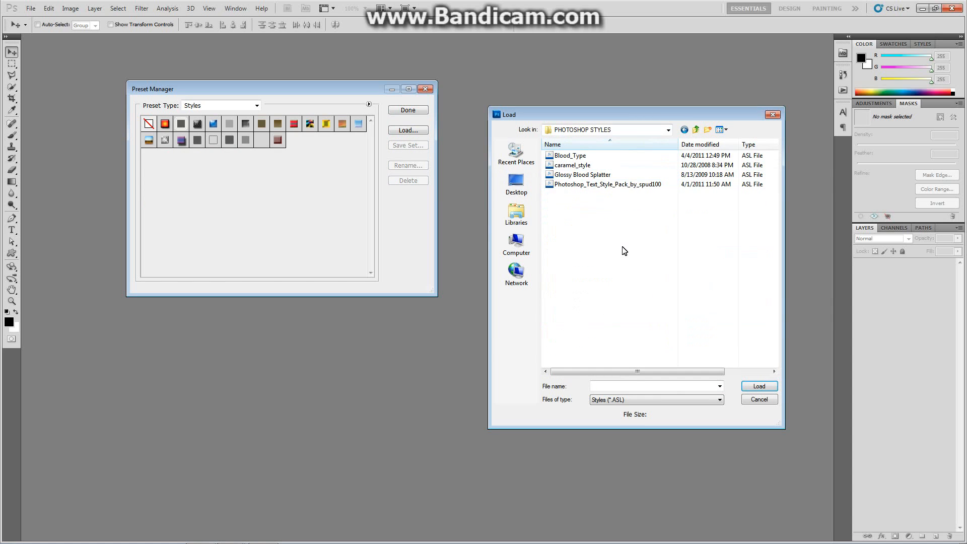
{"action": "left_click", "coordinate": [571, 164]}
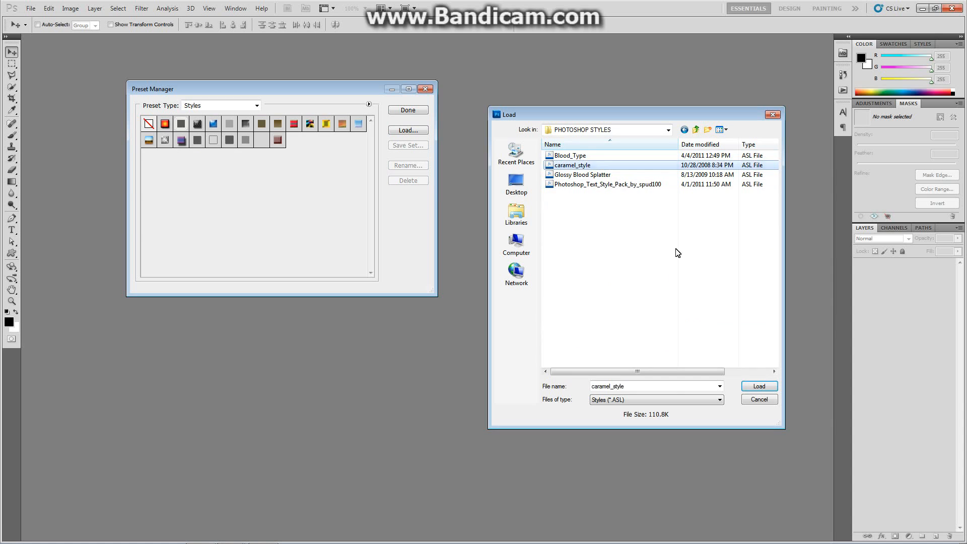
{"action": "left_click", "coordinate": [758, 386]}
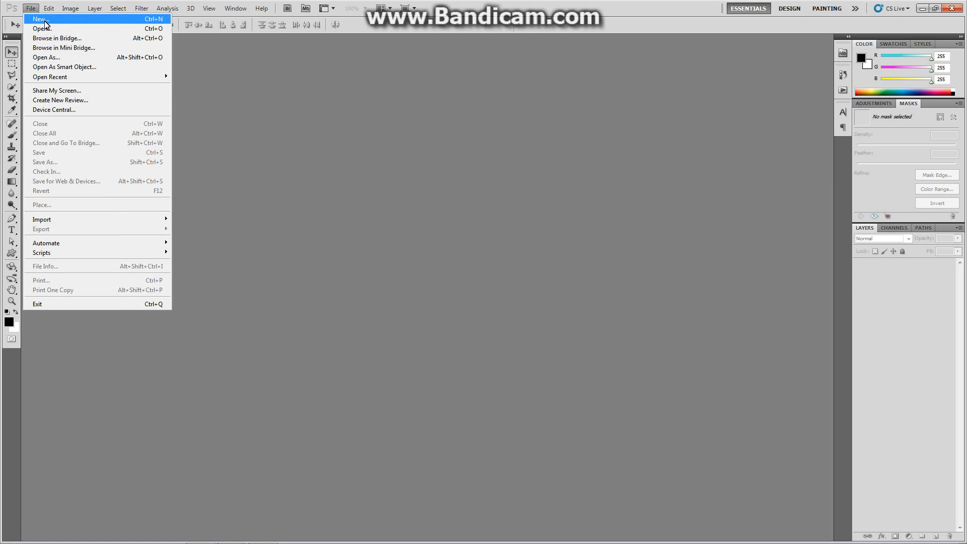
- Create a new document on the HDV/HDTV 720p preset and switch to the Painting workspace
{"action": "left_click", "coordinate": [39, 18]}
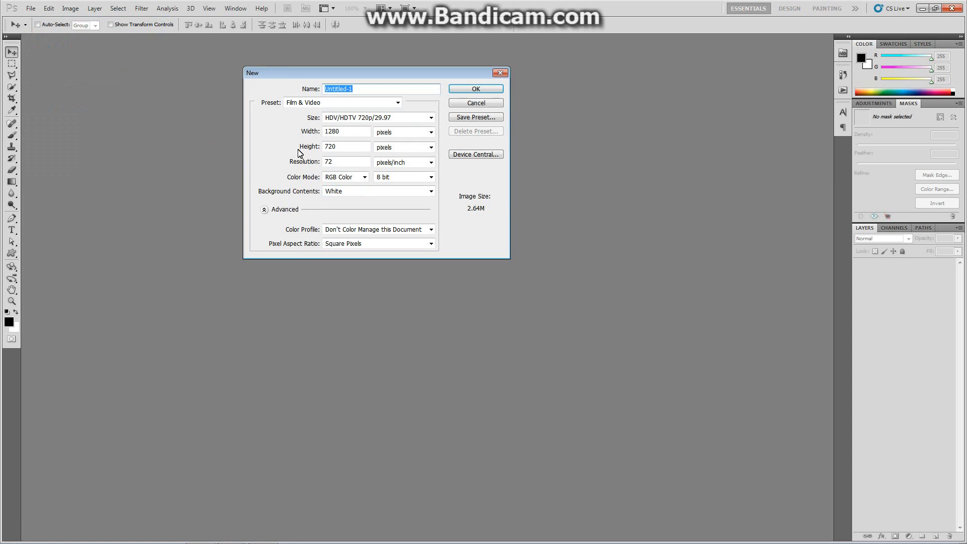
{"action": "left_click", "coordinate": [474, 88]}
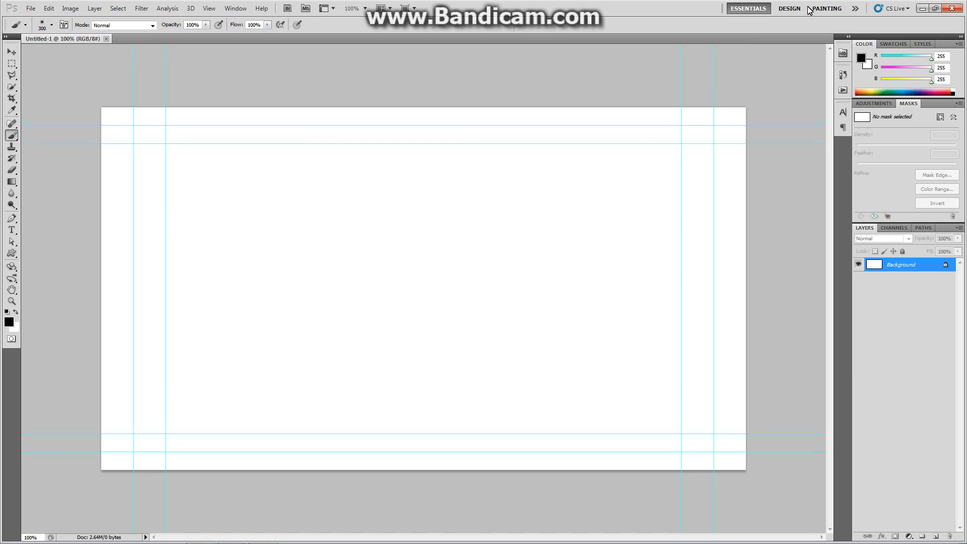
{"action": "left_click", "coordinate": [826, 8]}
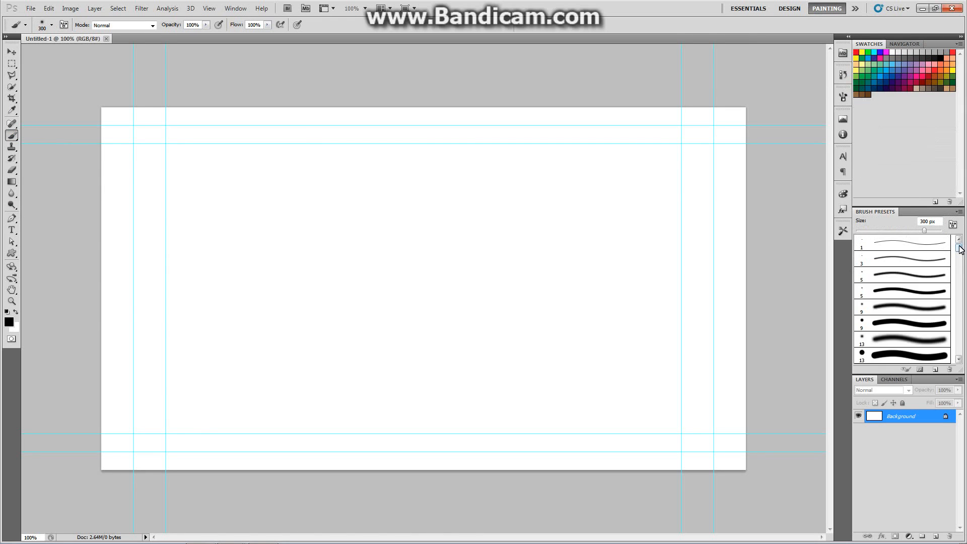
- Paint a black grunge stamp and a long curving stroke with loaded brush 242
{"action": "scroll", "scroll_direction": "down", "scroll_amount": 3}
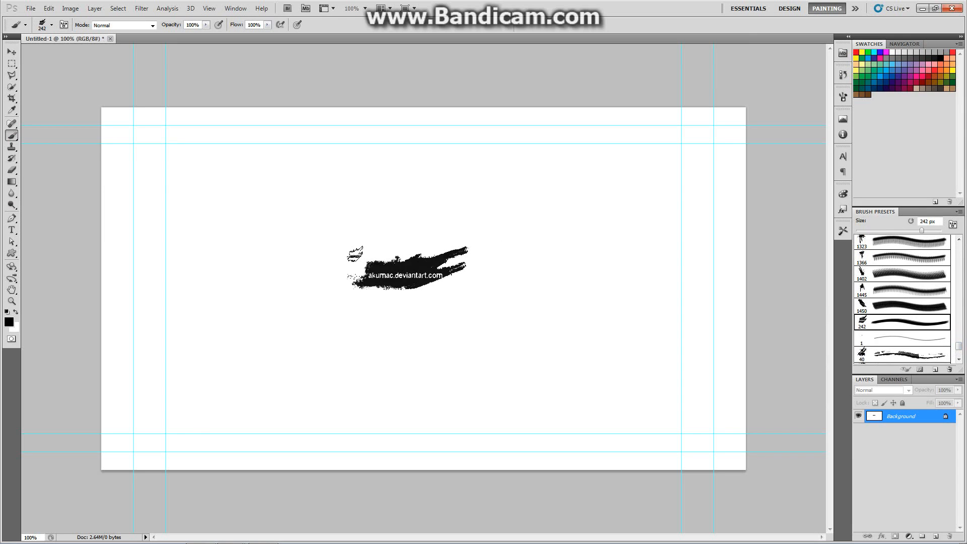
{"action": "left_click", "coordinate": [492, 402]}
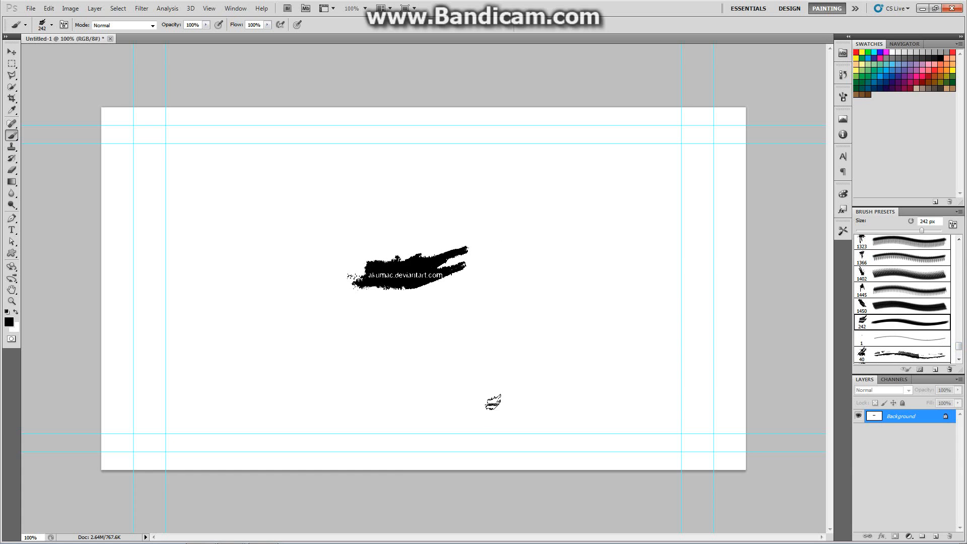
{"action": "left_click_drag", "start_coordinate": [401, 215], "coordinate": [278, 456]}
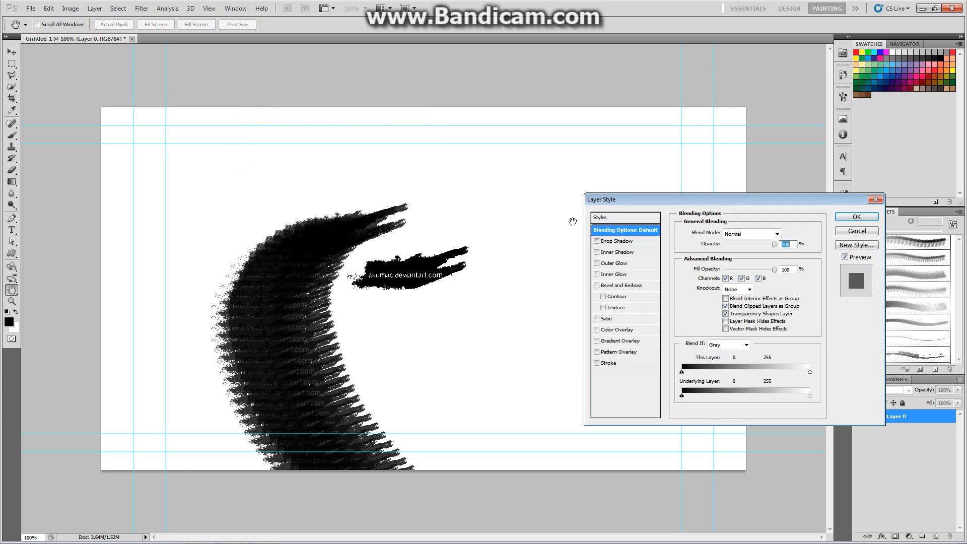
- Preview the purple gradient preset in Layer Style's Styles list, then cancel without applying it
{"action": "left_click", "coordinate": [601, 217]}
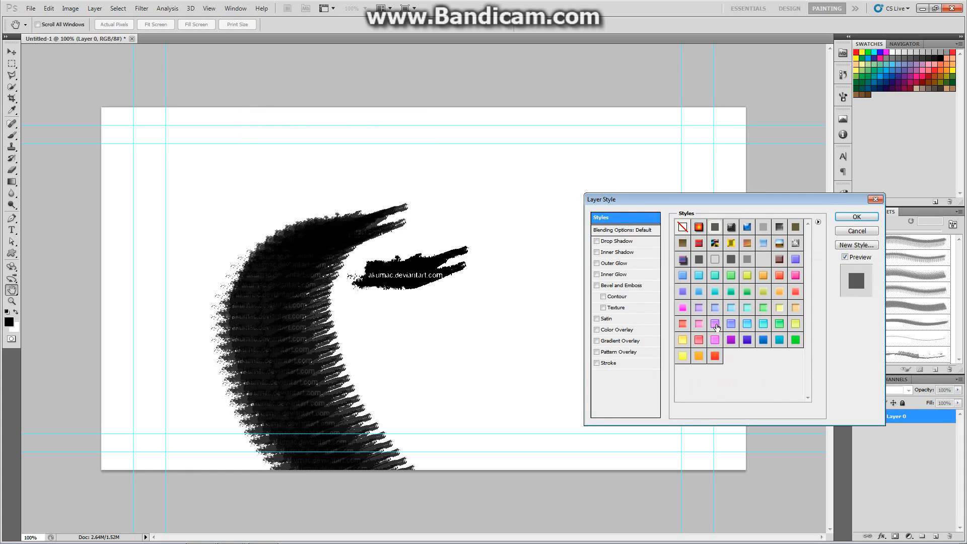
{"action": "left_click", "coordinate": [715, 324]}
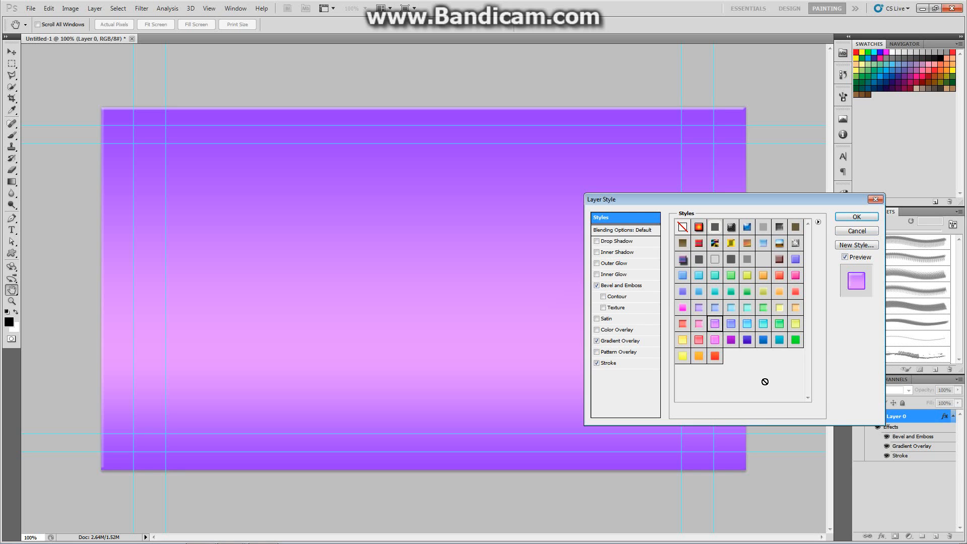
{"action": "mouse_move", "coordinate": [893, 260]}
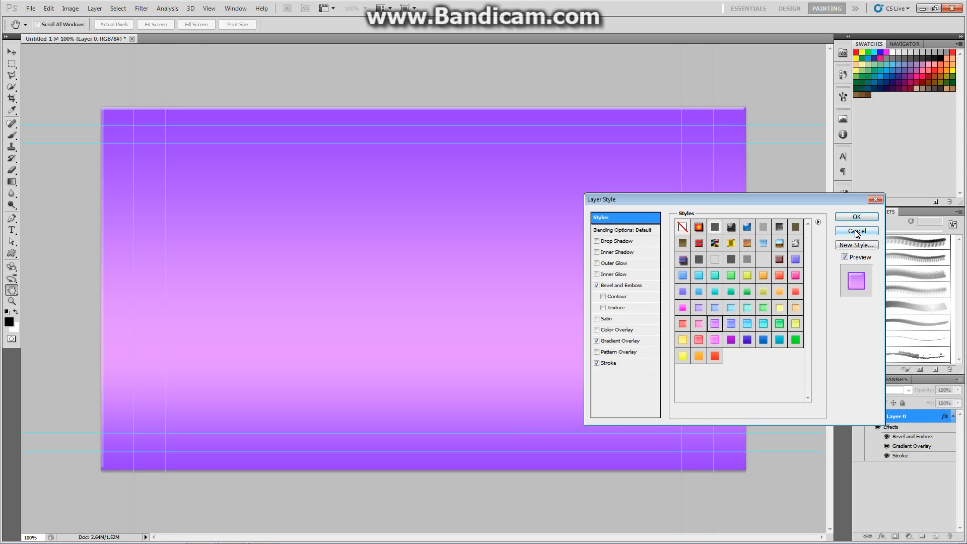
{"action": "left_click", "coordinate": [855, 230]}
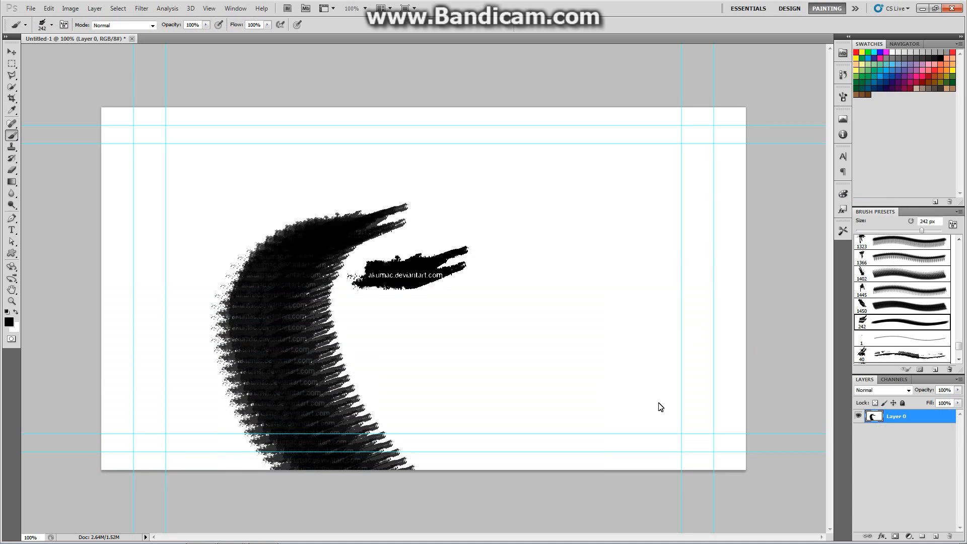
- Stamp a small extra grunge mark just below the central black stroke
{"action": "left_click", "coordinate": [435, 327]}
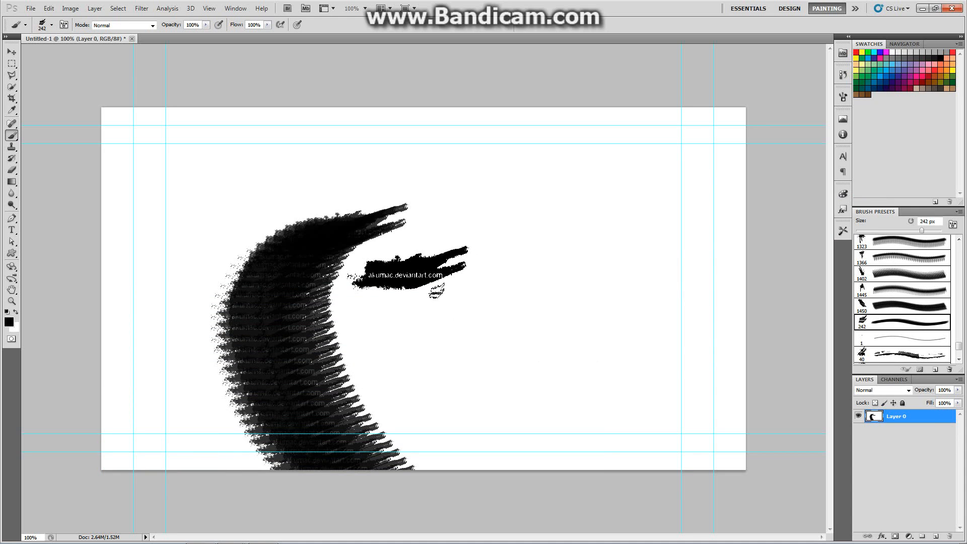
{"action": "left_click", "coordinate": [432, 293]}
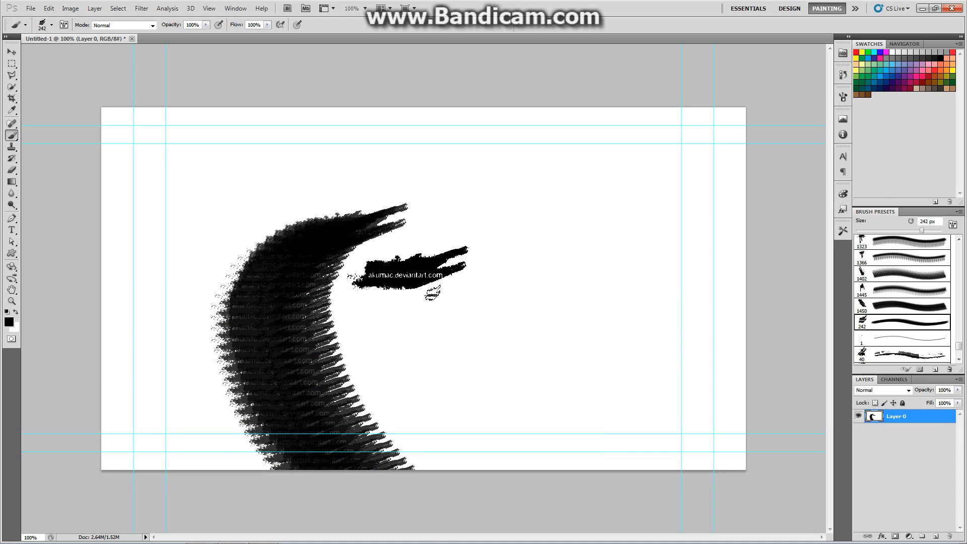